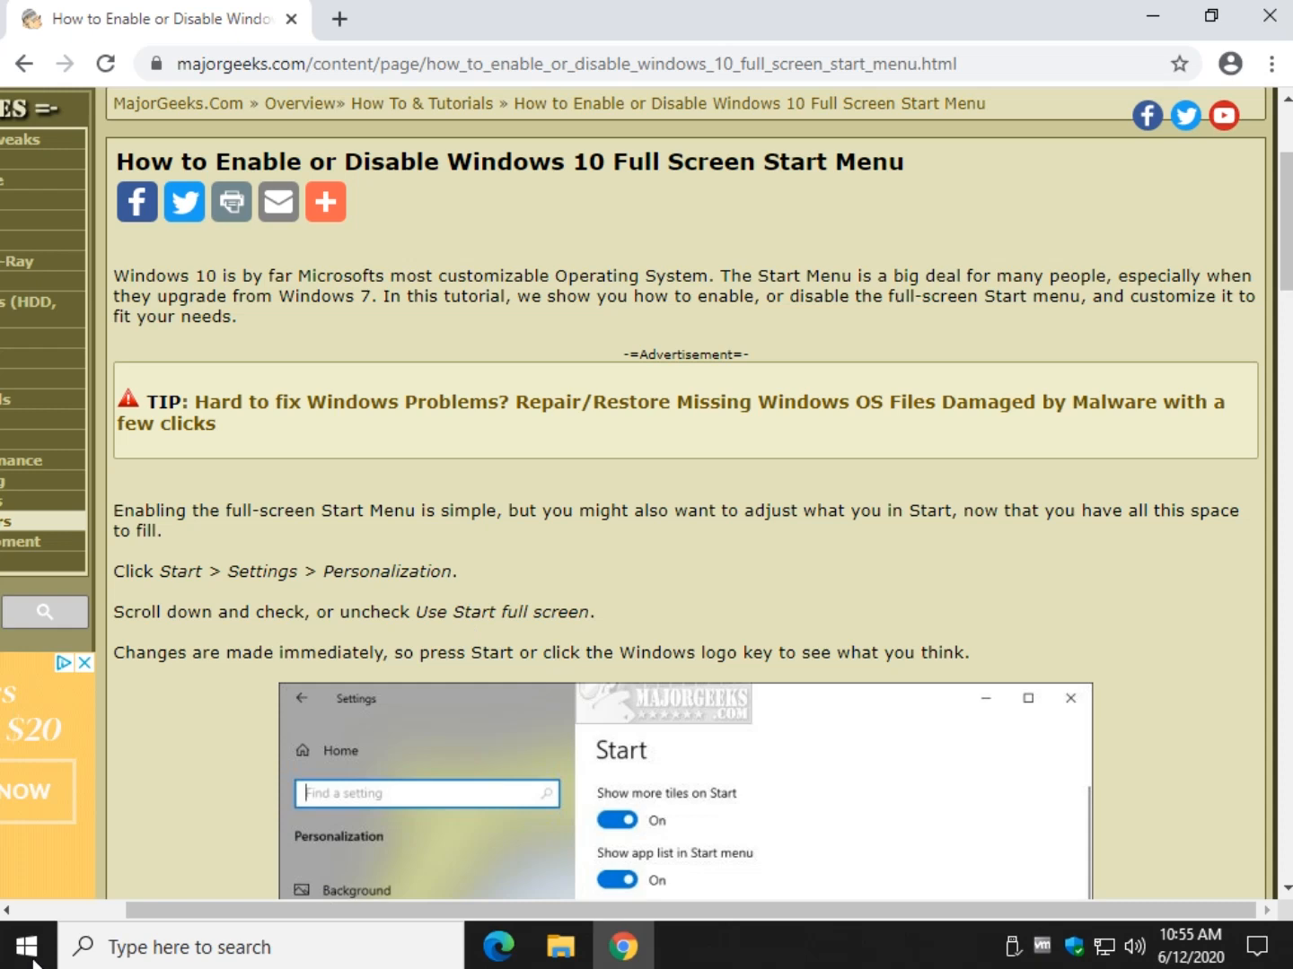
# Step: Glance at the Start menu, then minimize the Chrome MajorGeeks article to show the desktop
pyautogui.click(16, 947)
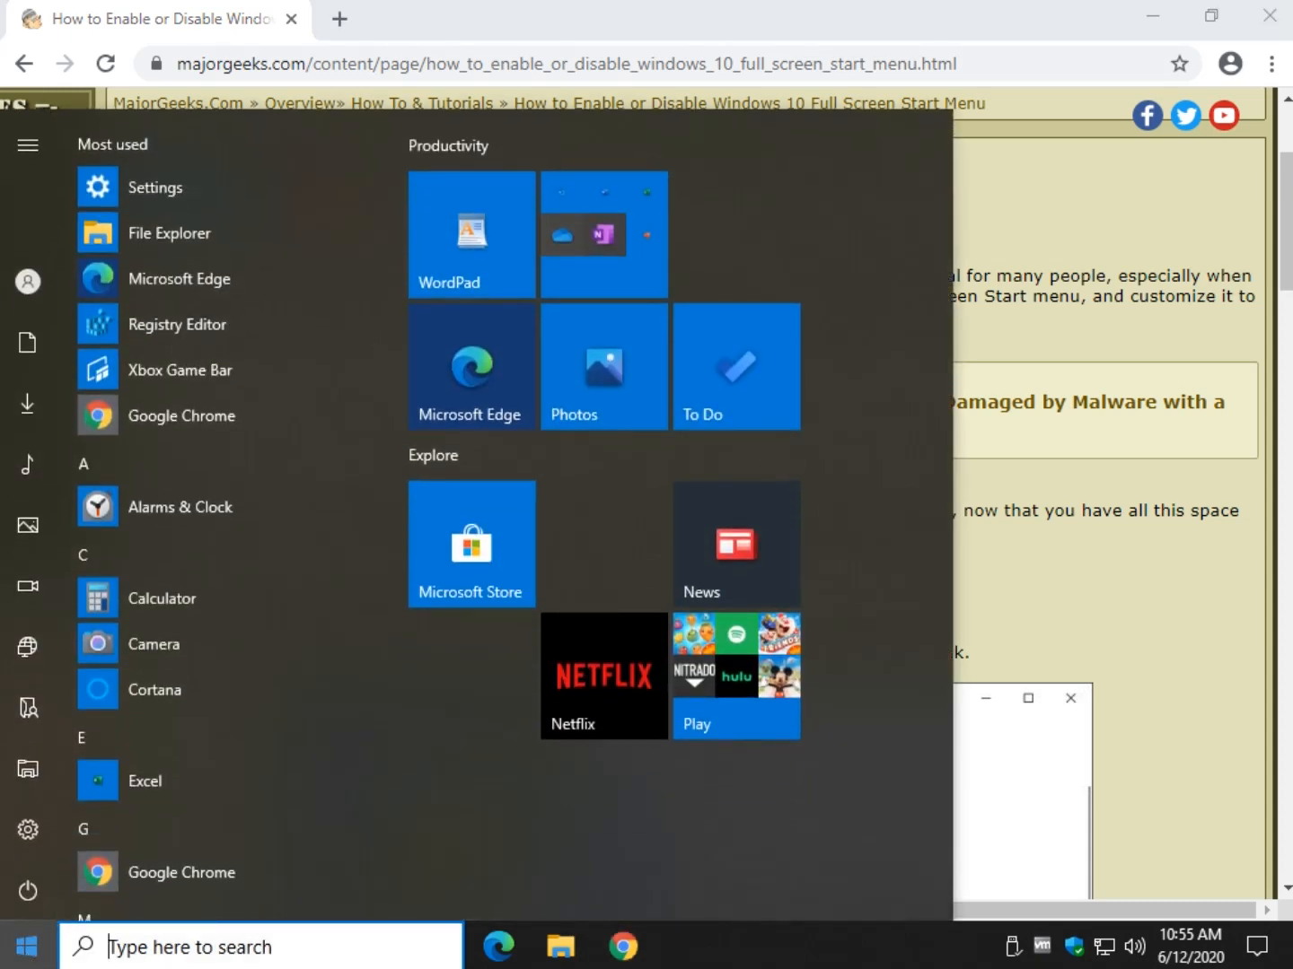
pyautogui.click(26, 946)
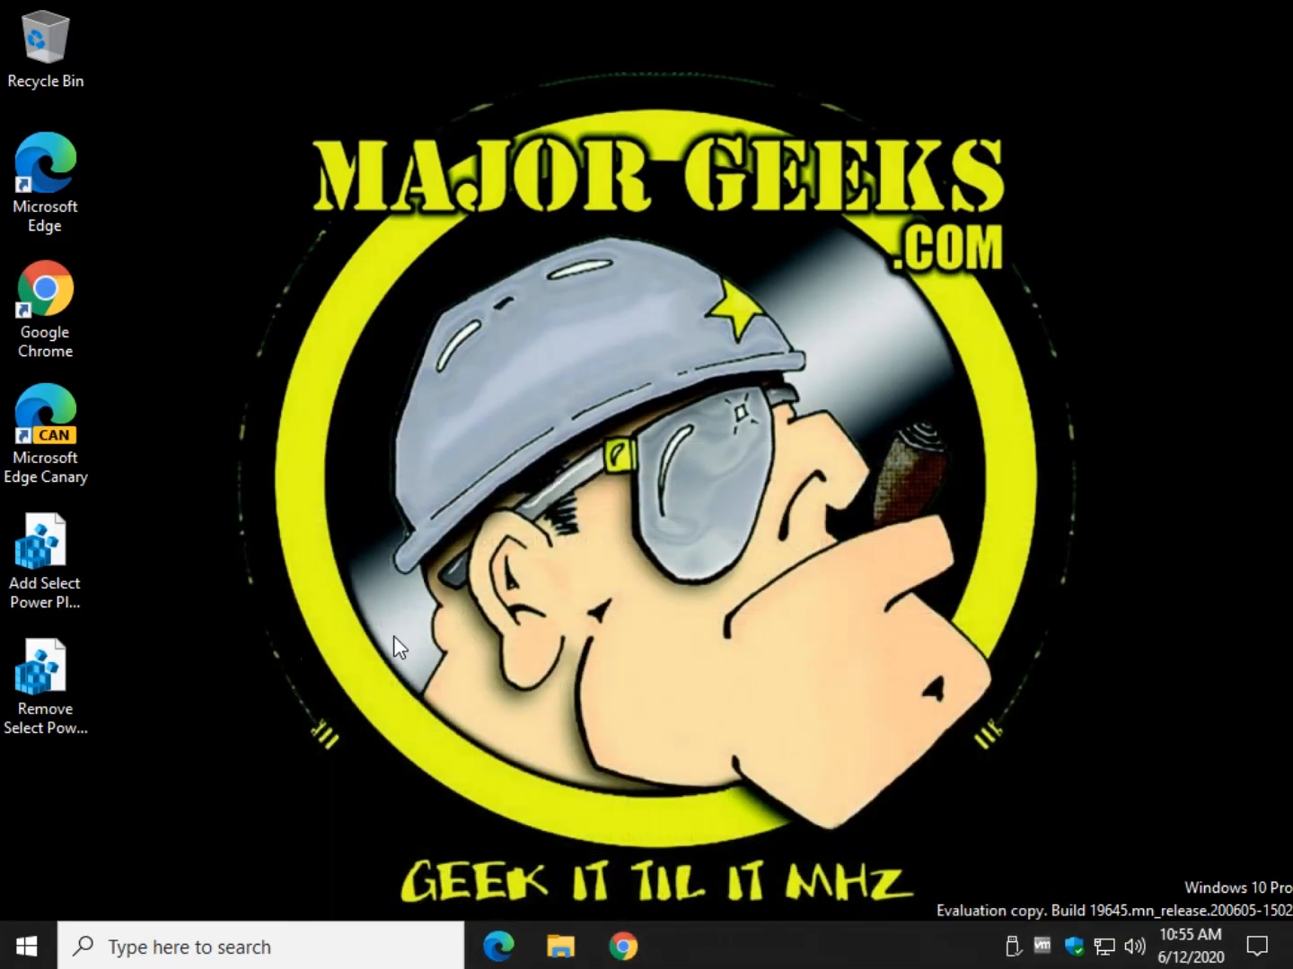
# Step: Go to Settings > Personalization > Start, where 'Use Start full screen' is Off
pyautogui.click(26, 946)
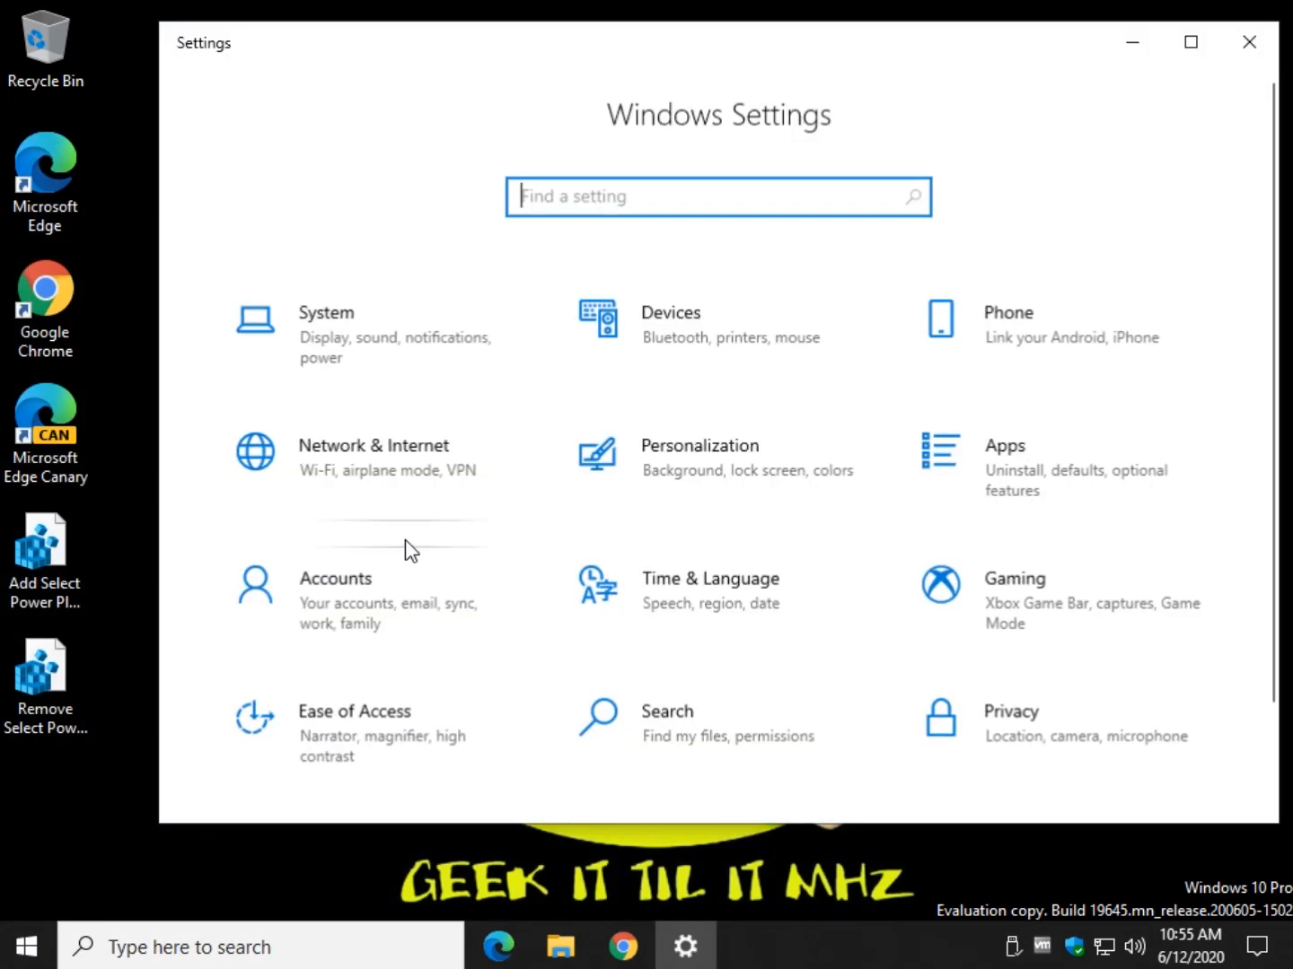
pyautogui.moveTo(788, 470)
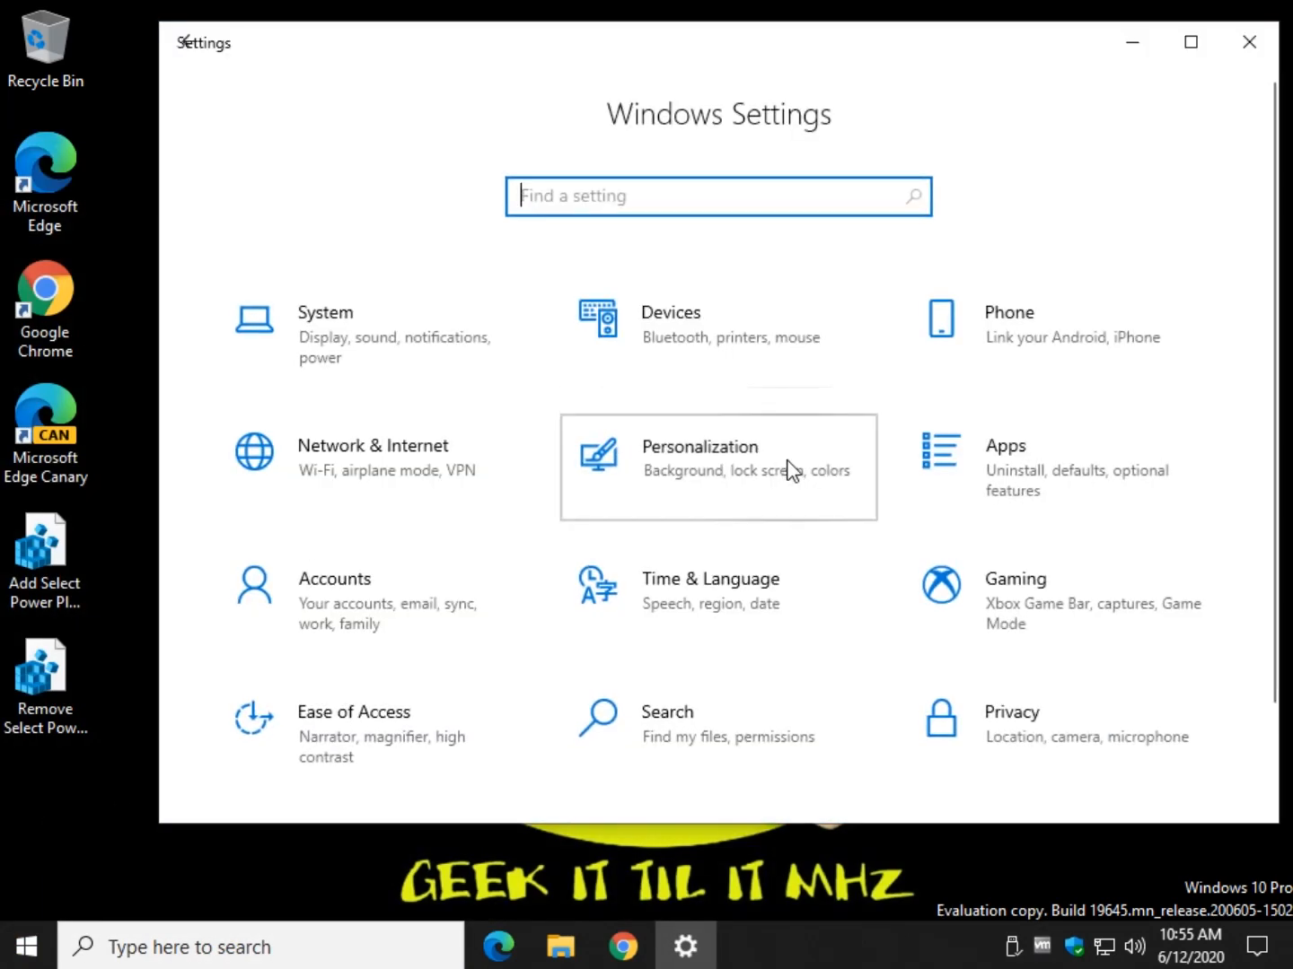
pyautogui.click(717, 467)
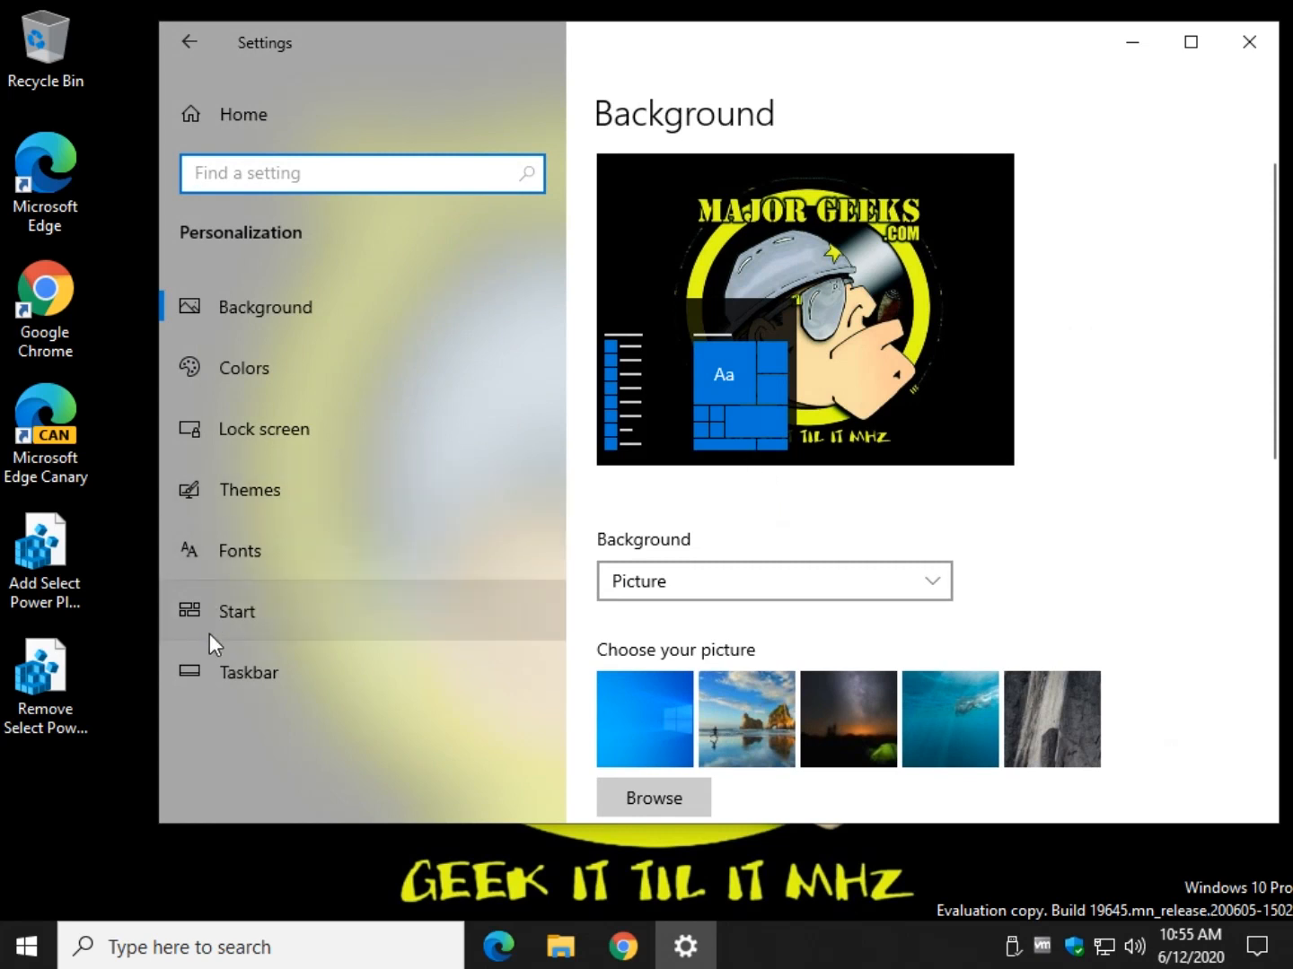
pyautogui.click(236, 611)
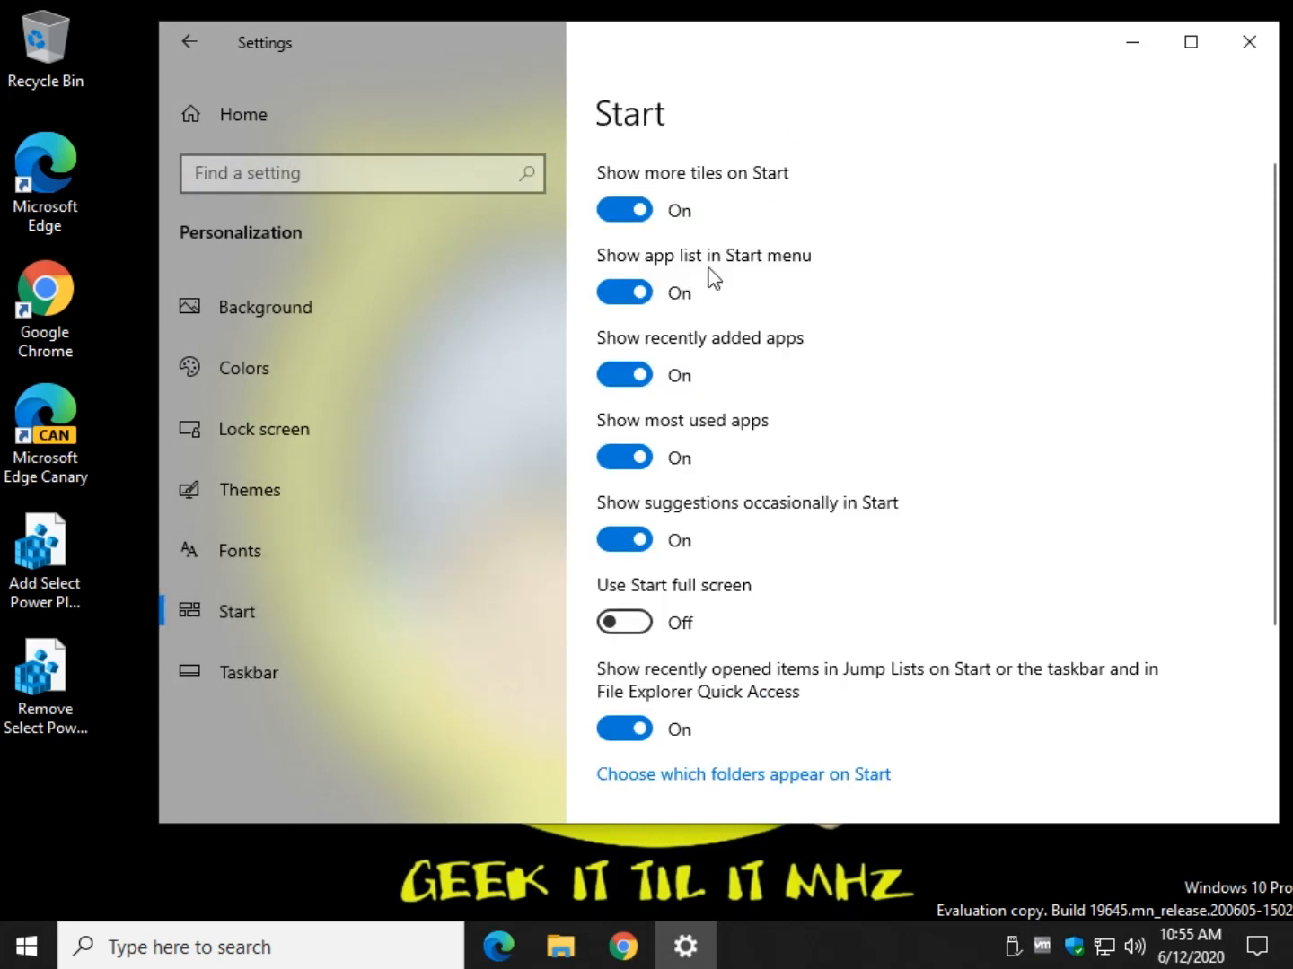
pyautogui.moveTo(776, 310)
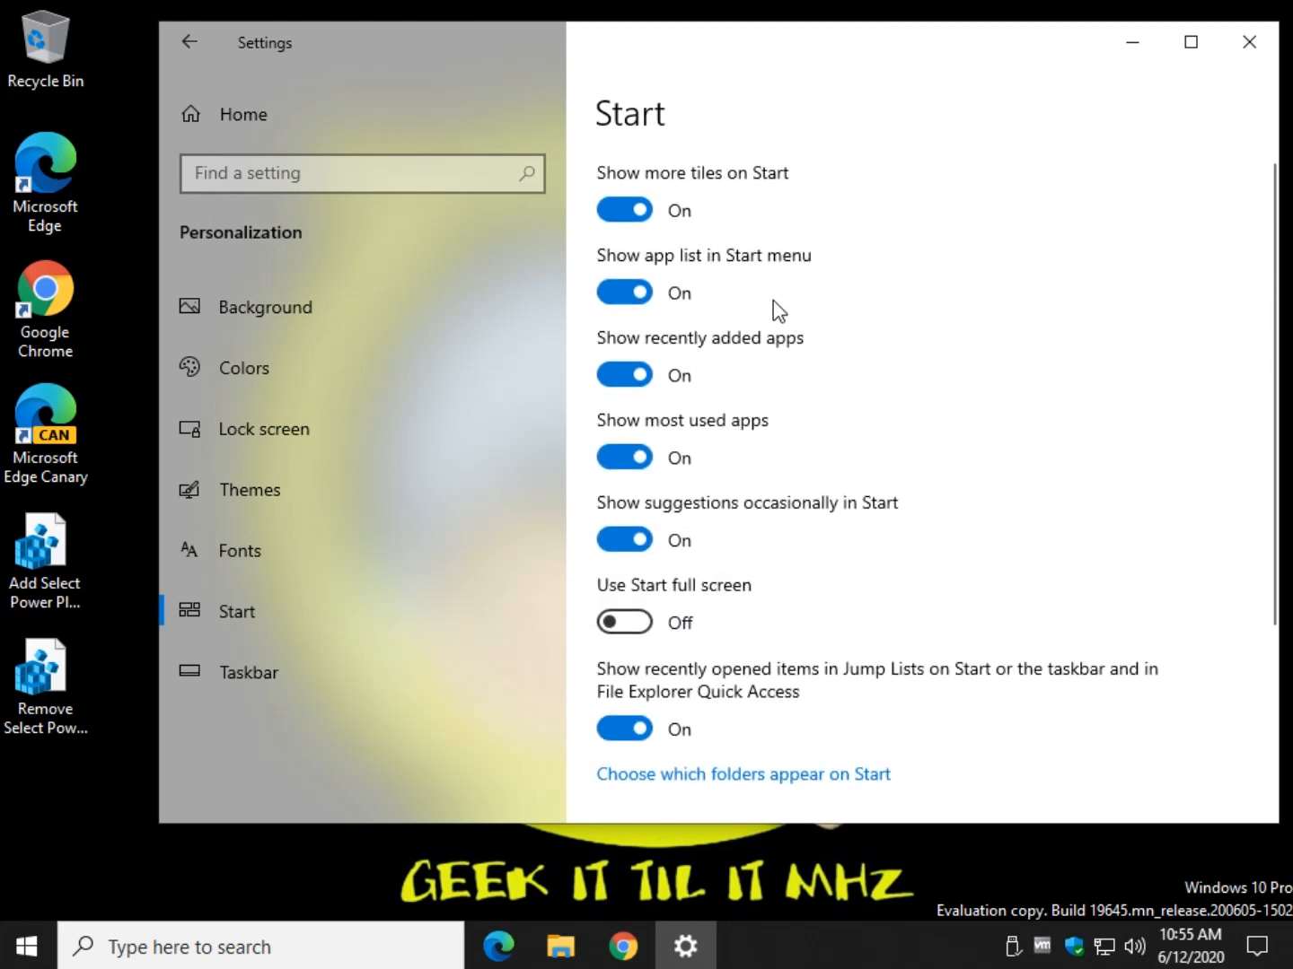
pyautogui.scroll(-3)
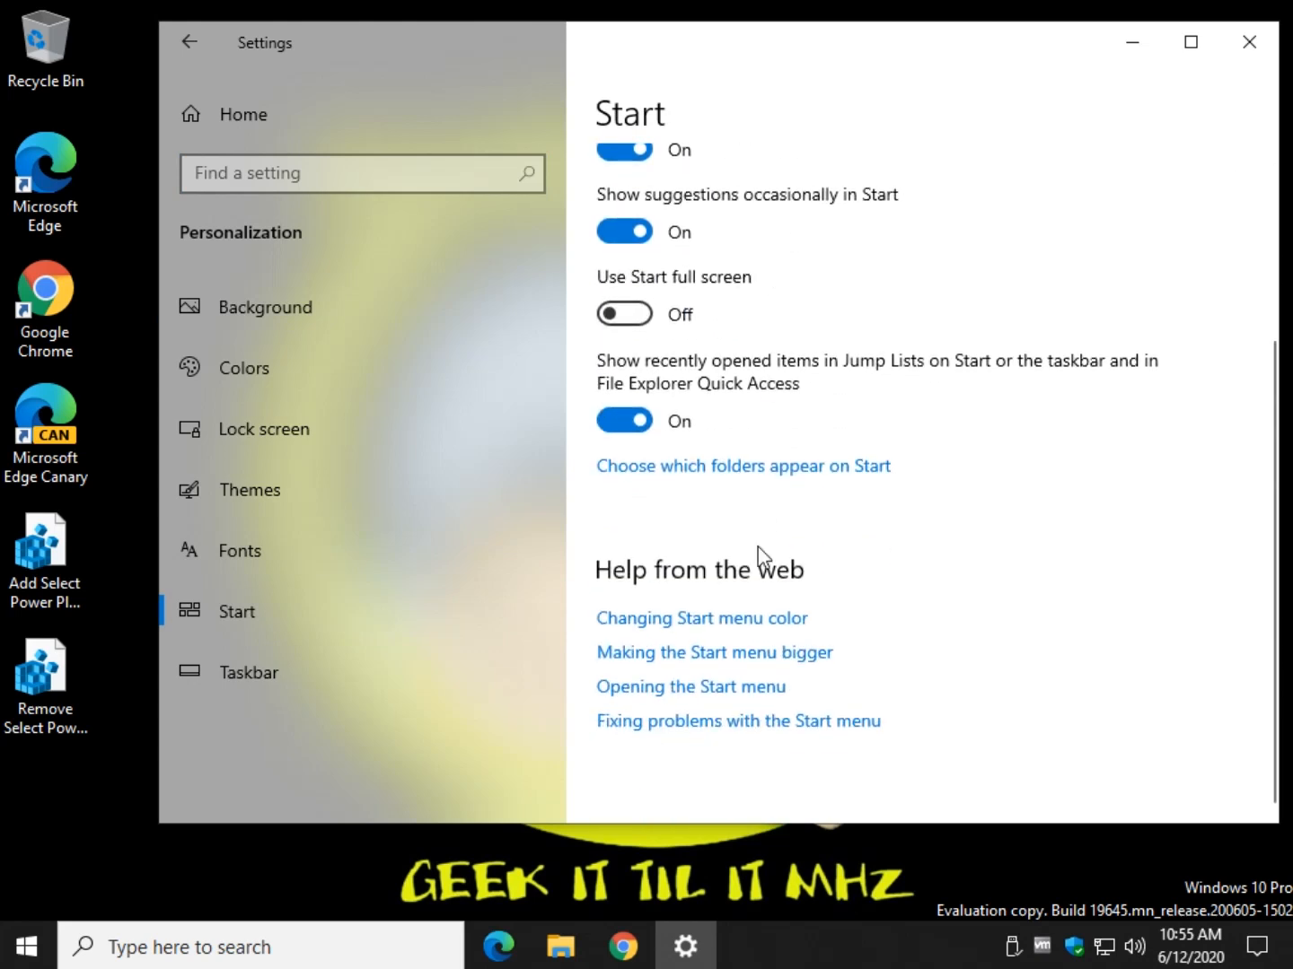
pyautogui.click(742, 465)
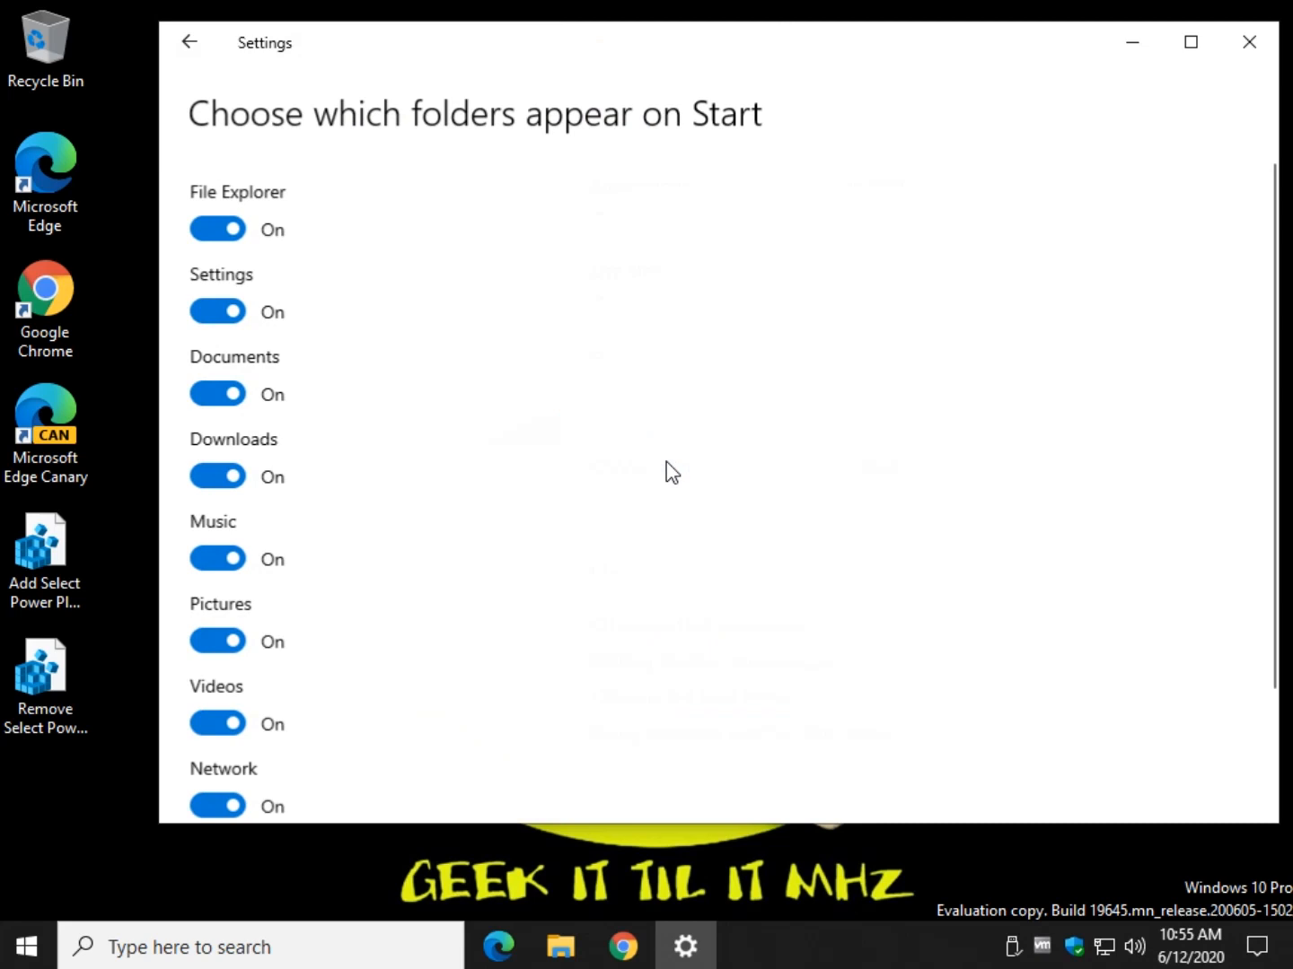
pyautogui.scroll(-3)
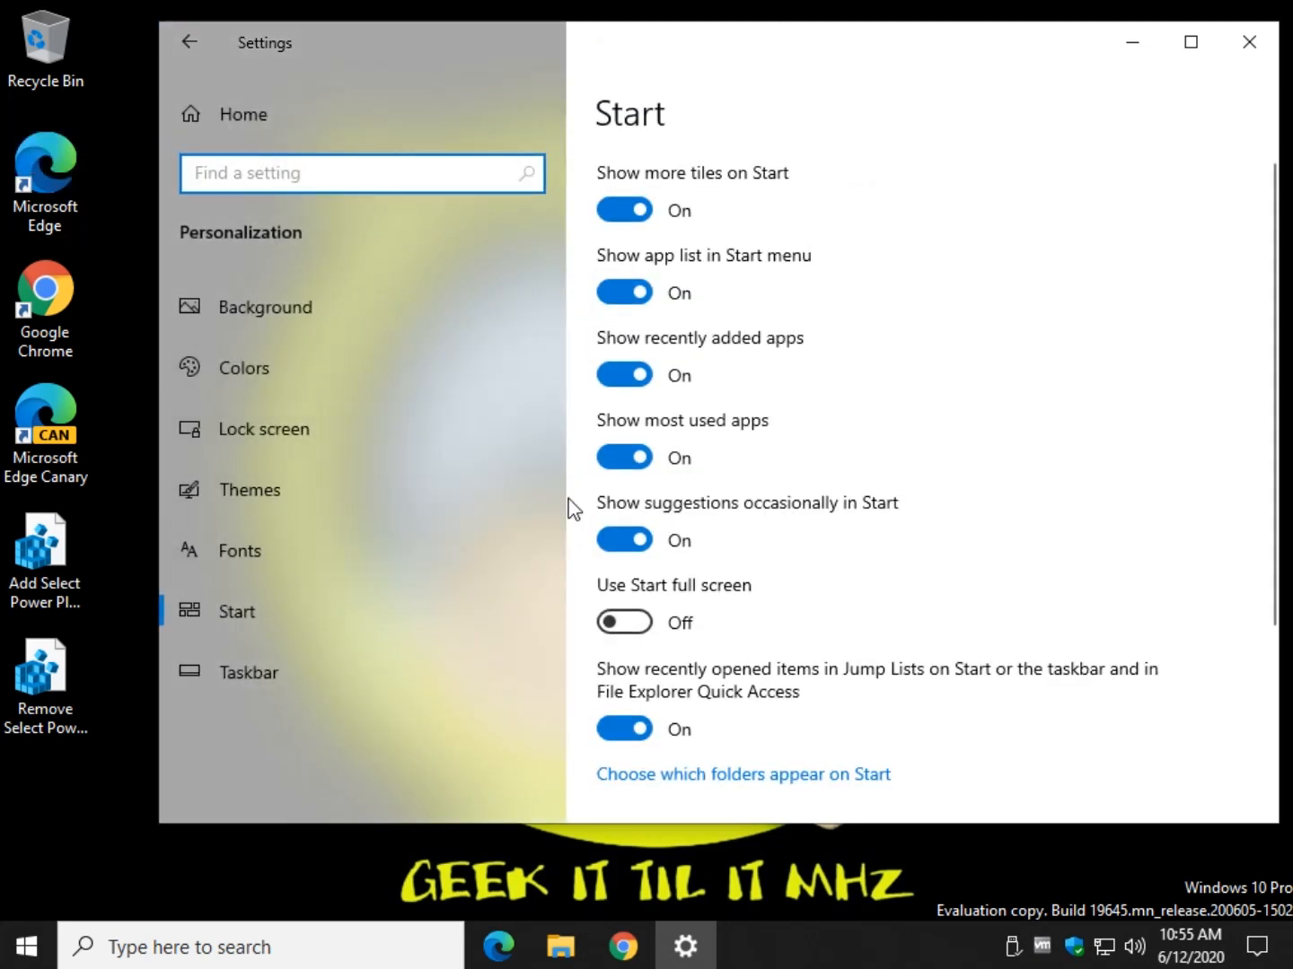
pyautogui.moveTo(619, 594)
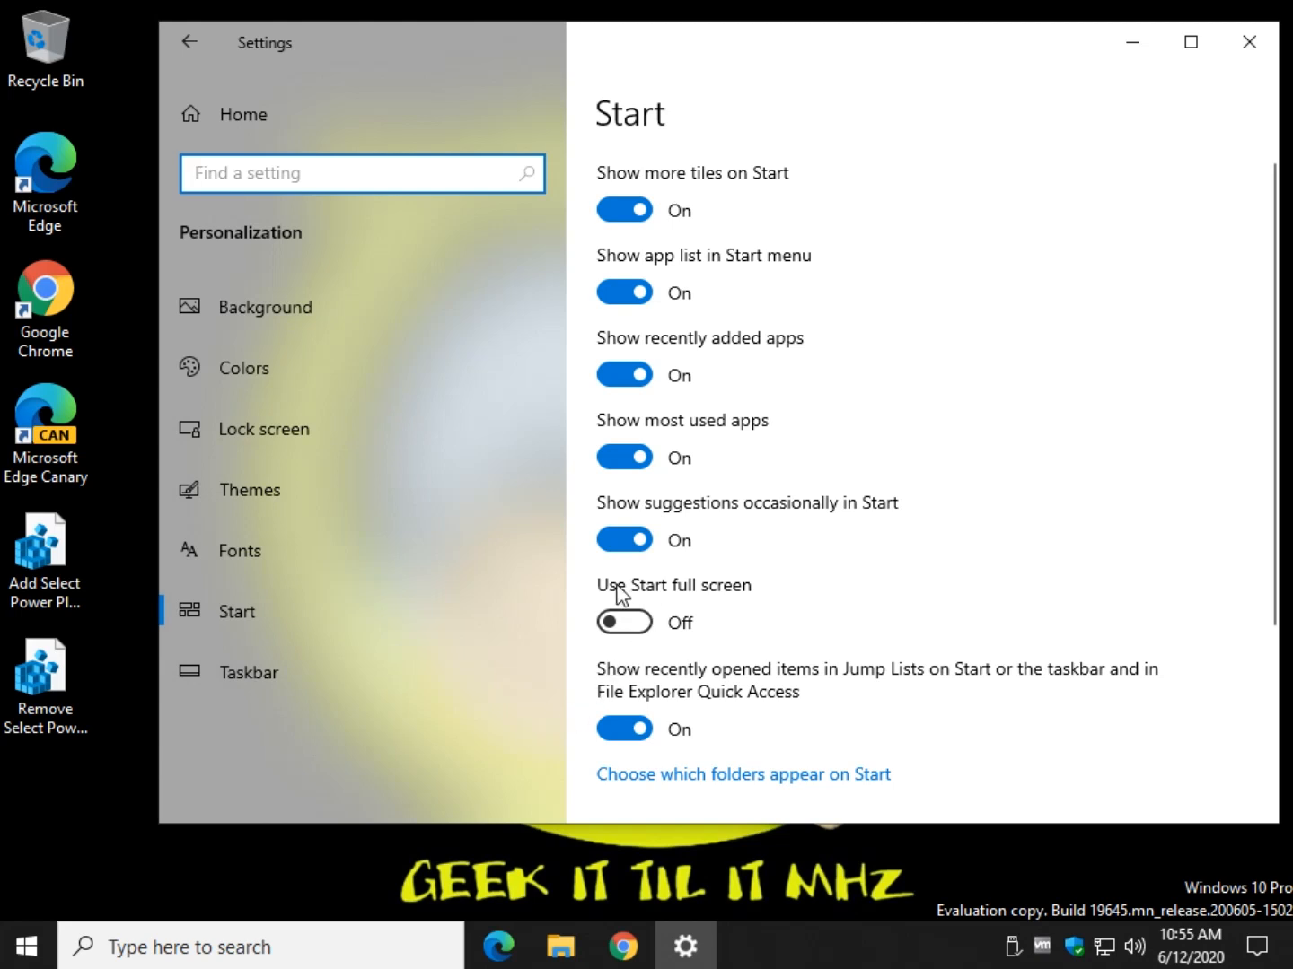
# Step: Switch 'Use Start full screen' On and check the Start menu
pyautogui.click(624, 622)
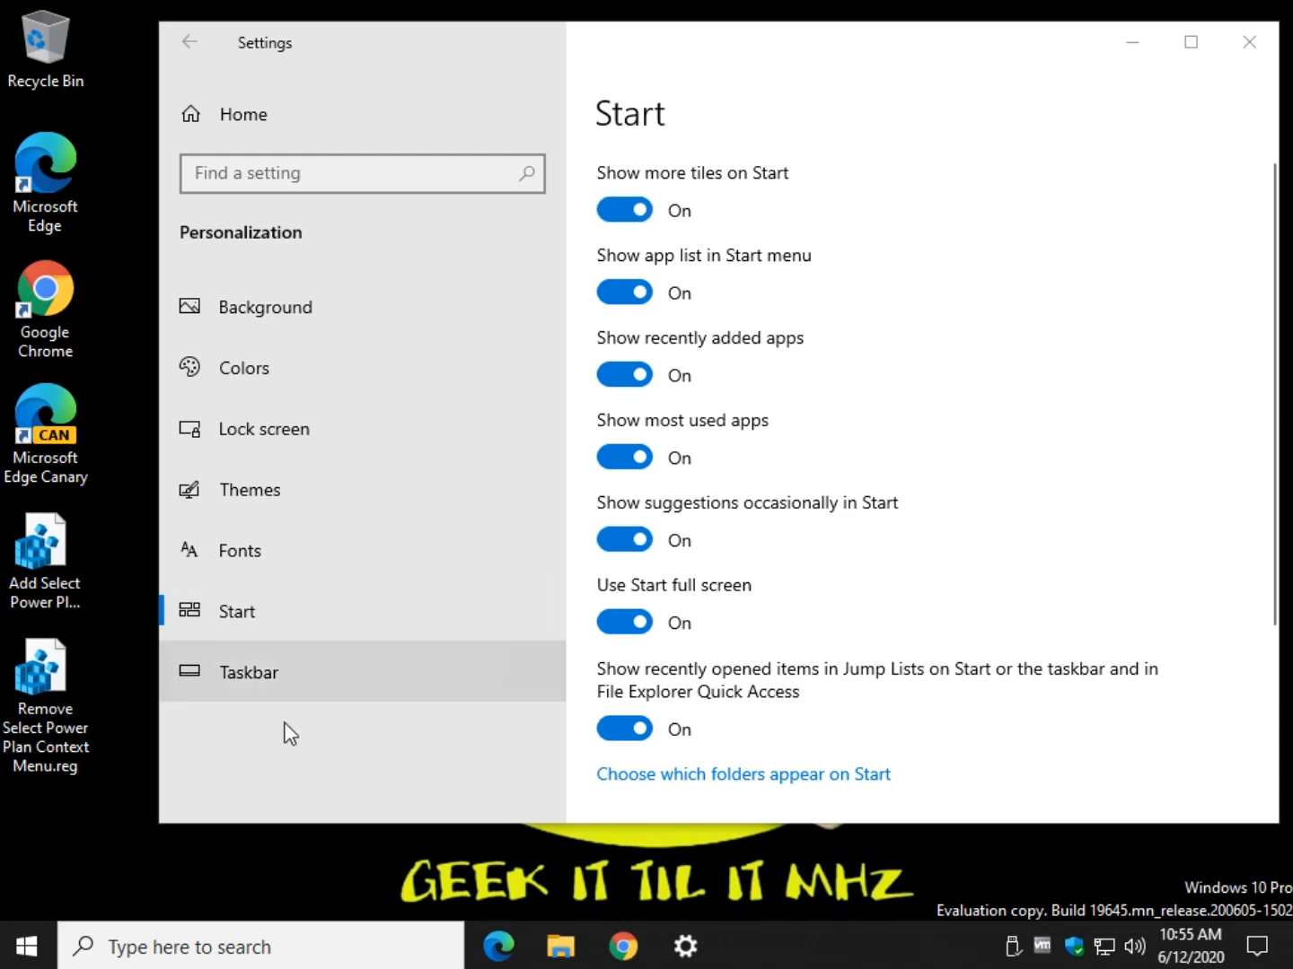
pyautogui.click(25, 946)
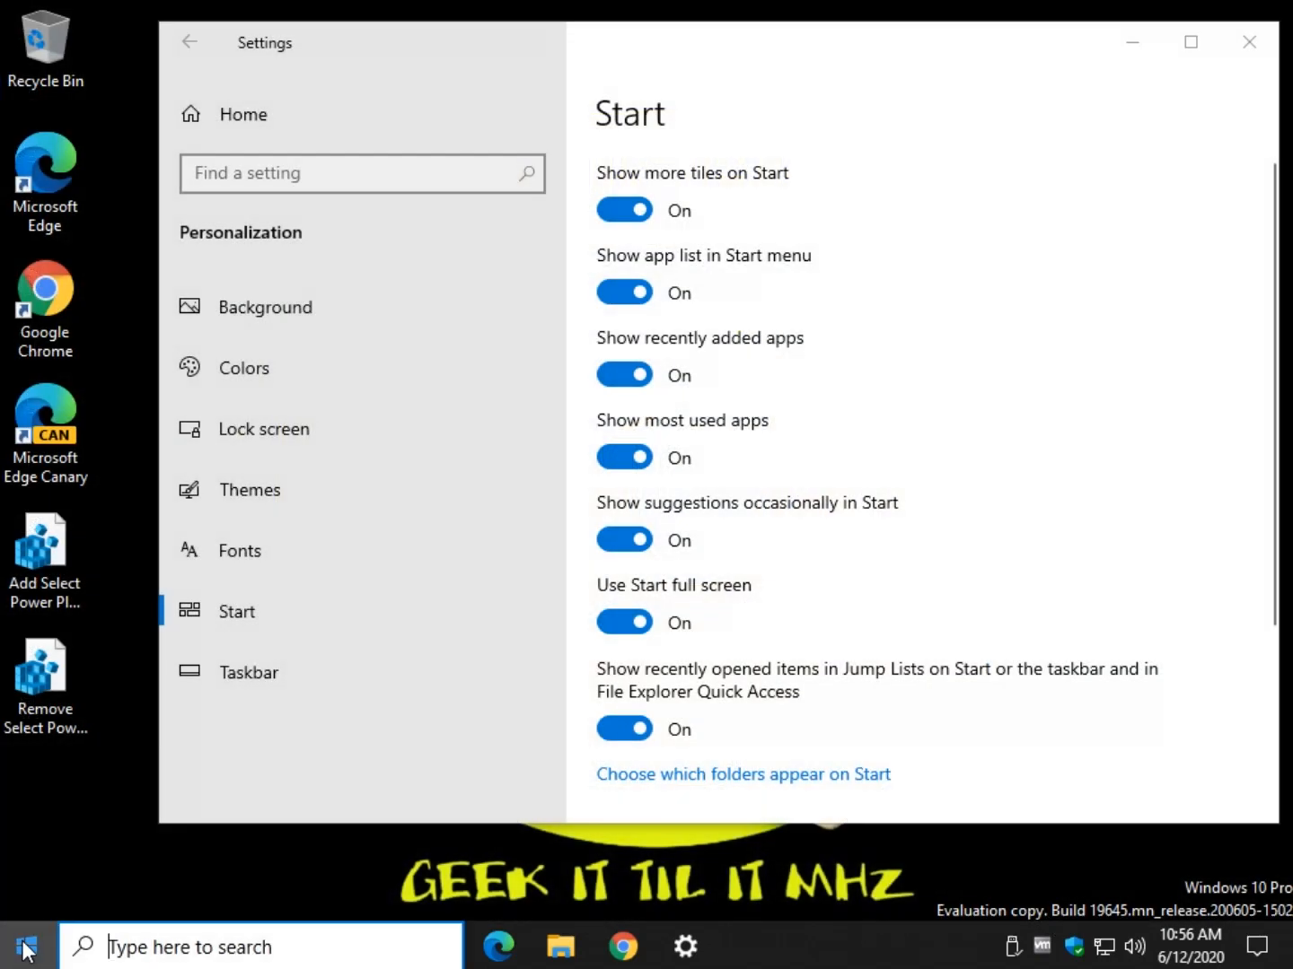
pyautogui.click(25, 946)
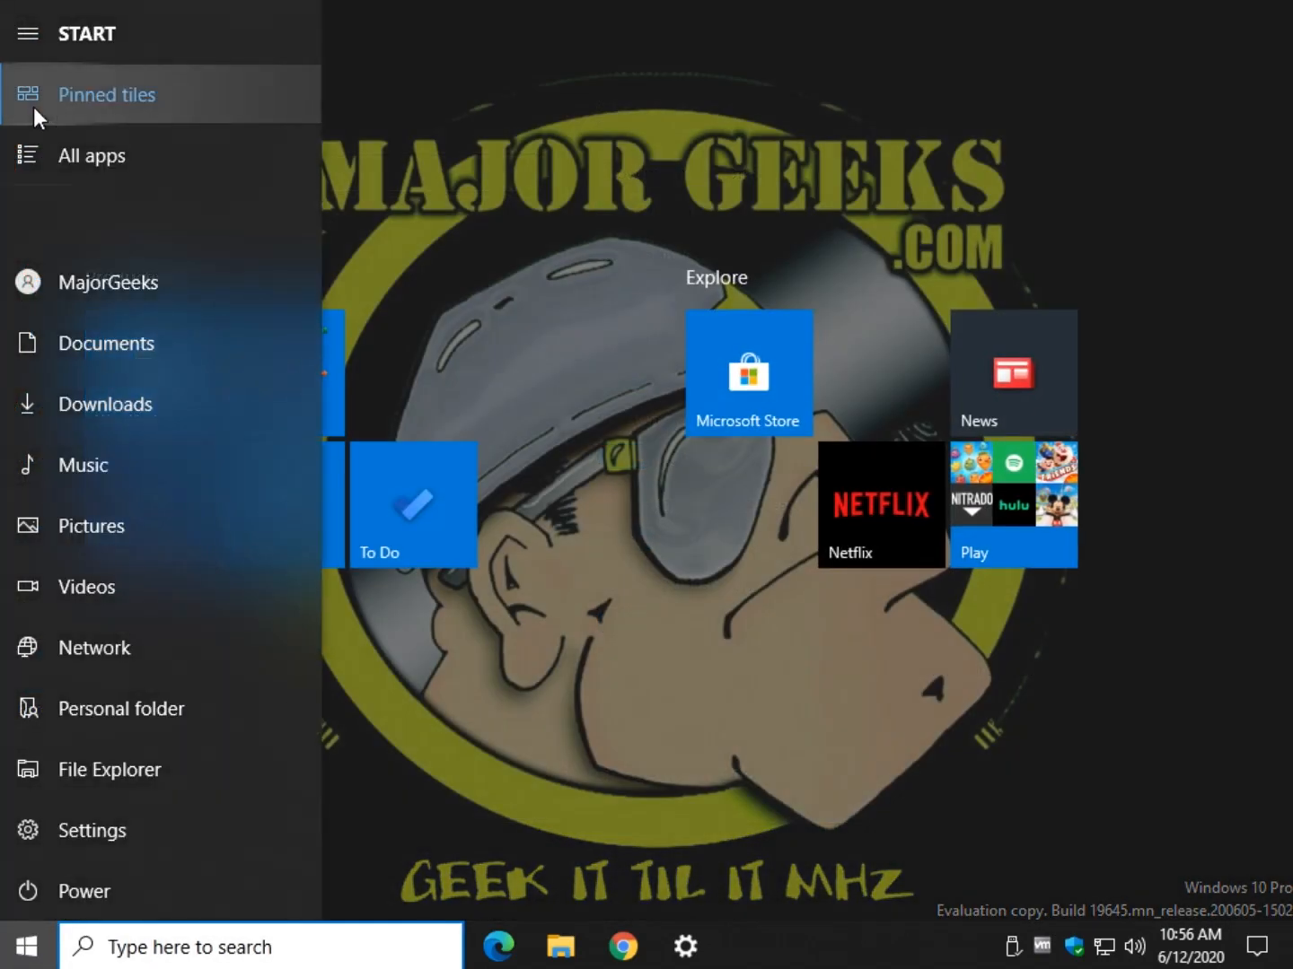
pyautogui.moveTo(18, 101)
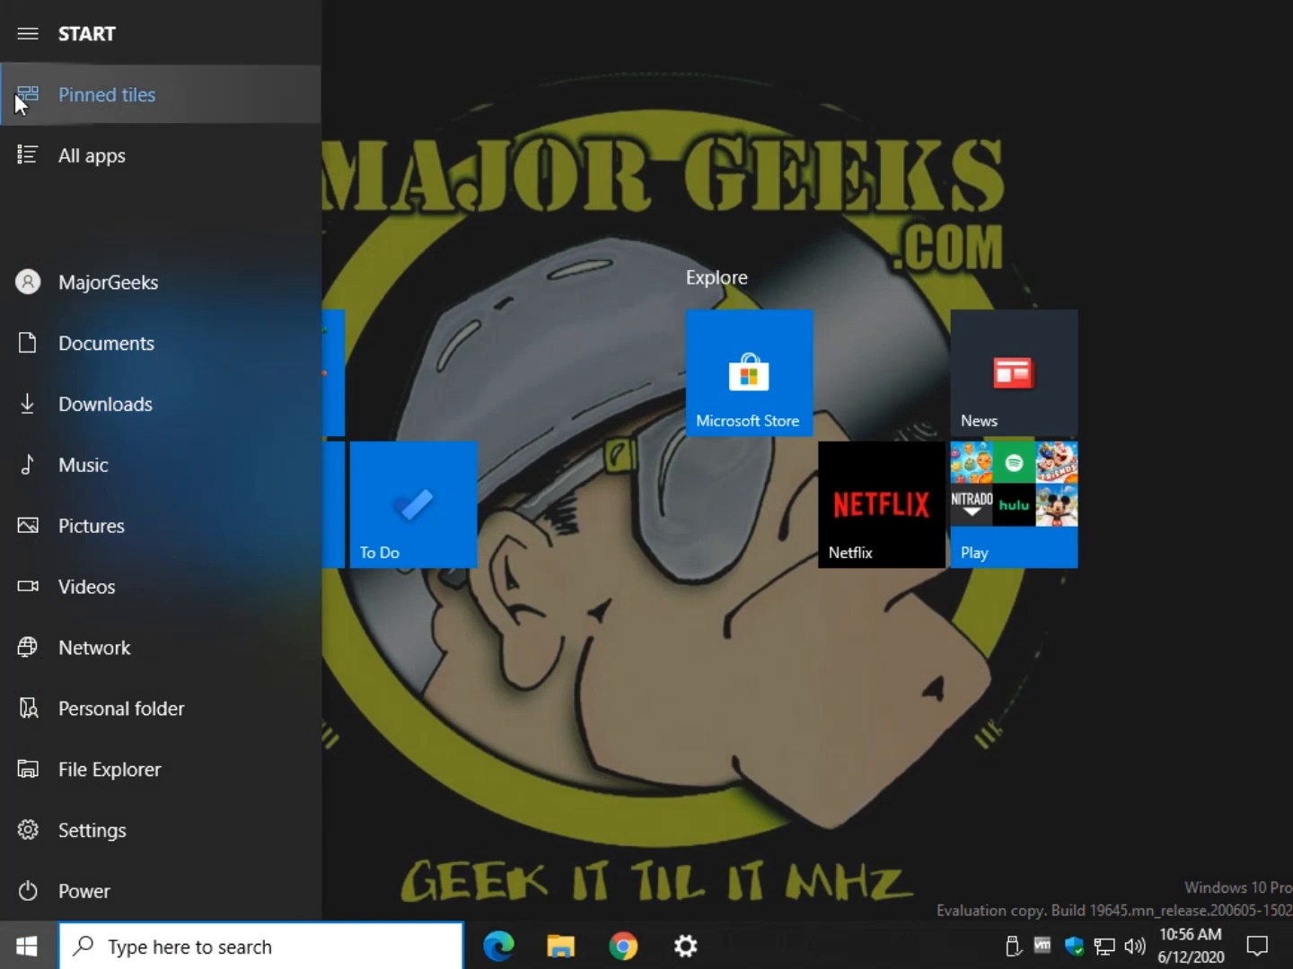
pyautogui.click(28, 155)
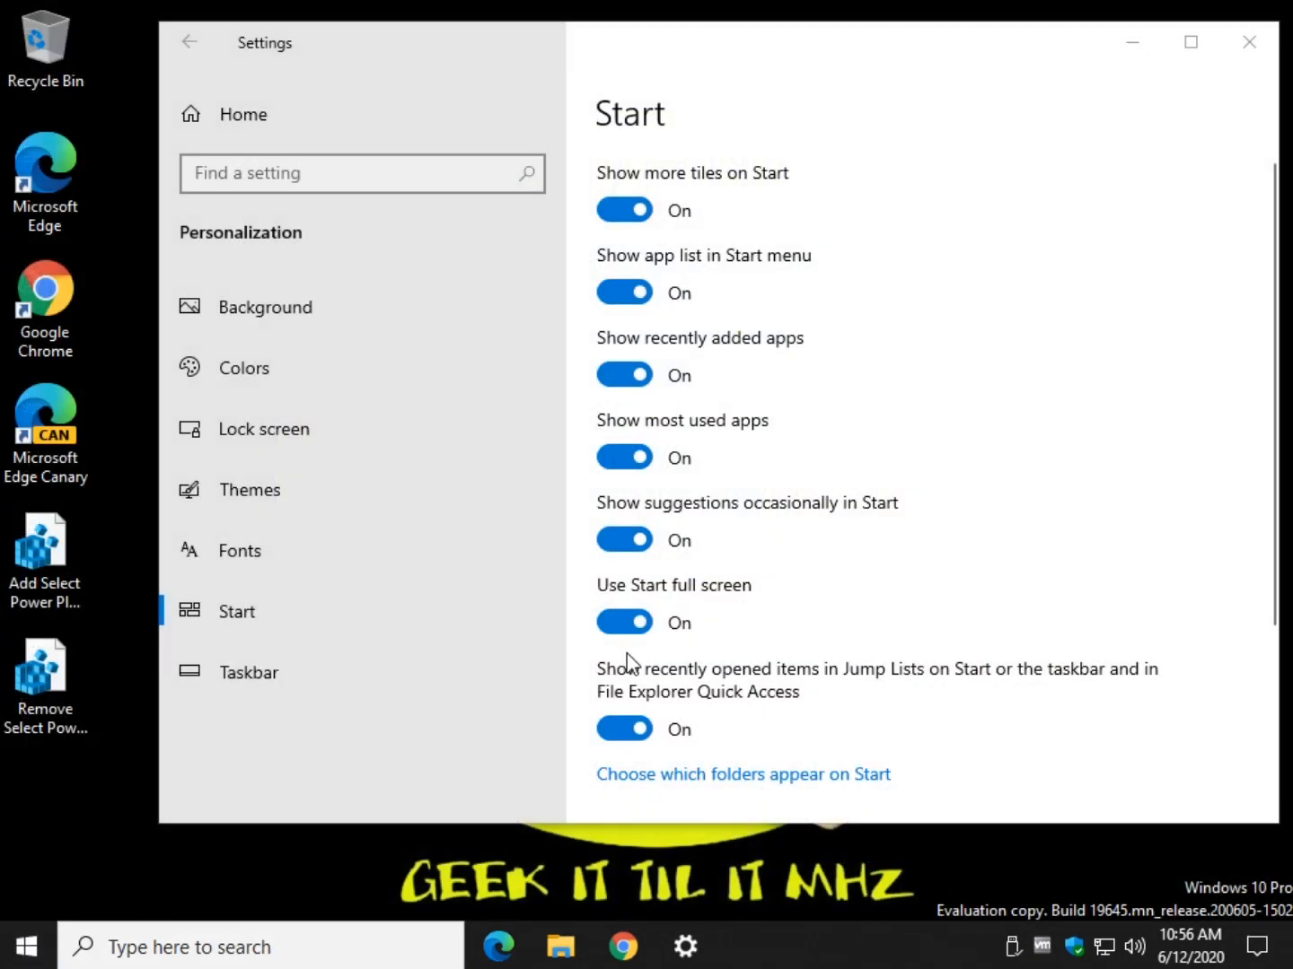
pyautogui.click(26, 947)
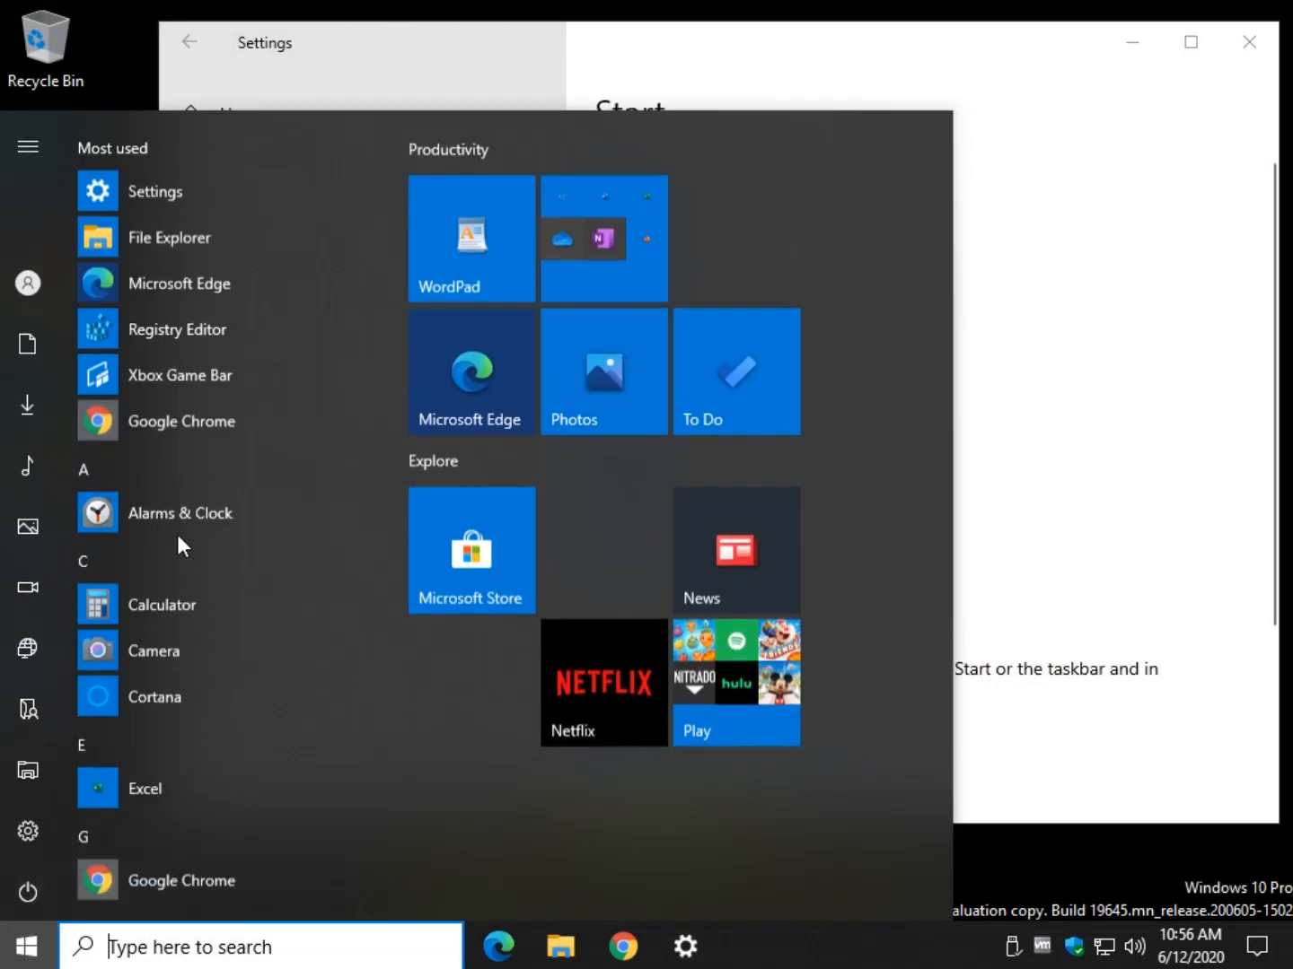
pyautogui.scroll(-3)
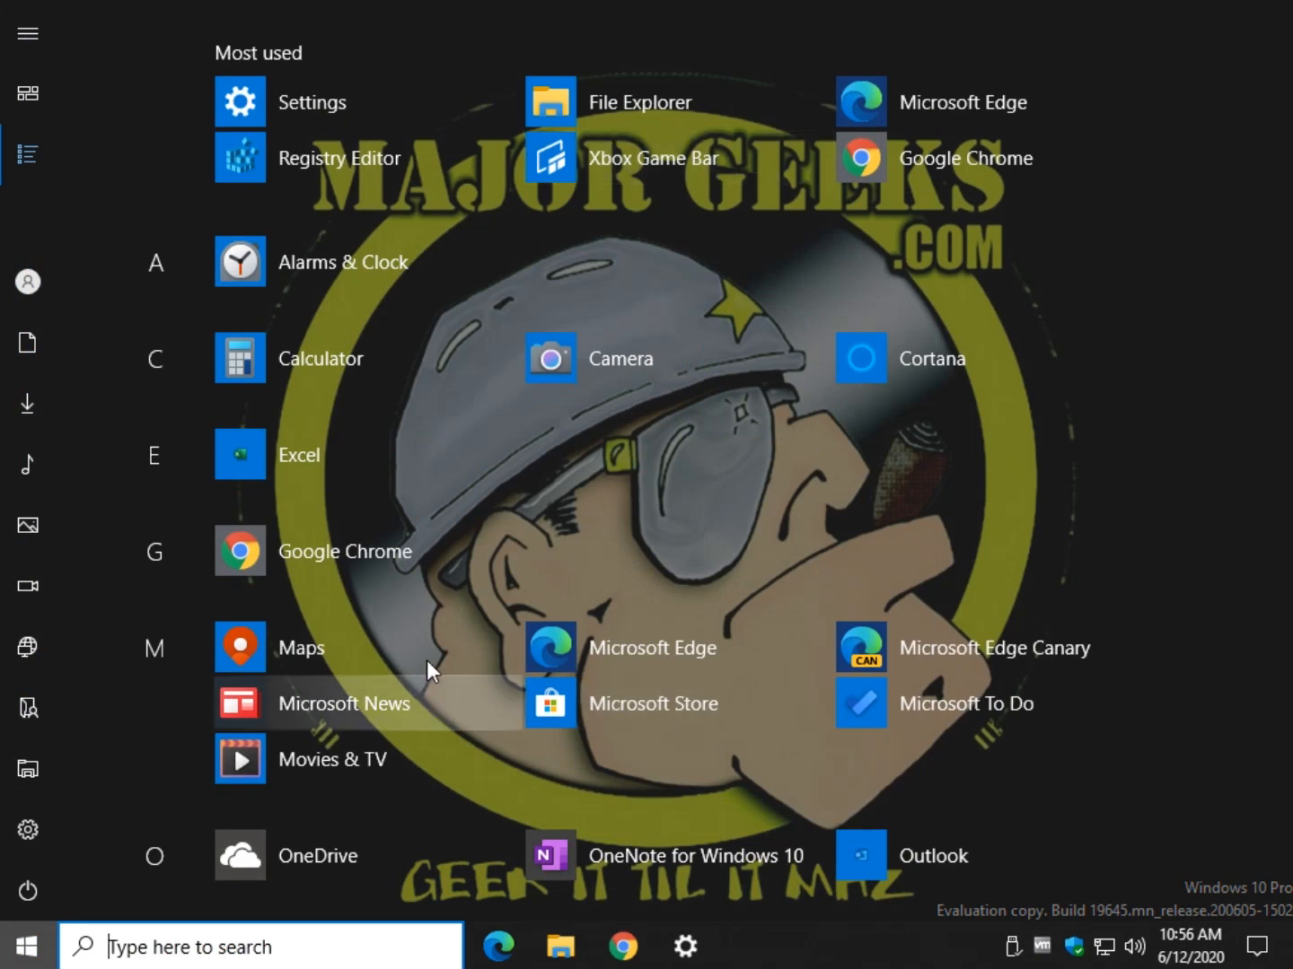
pyautogui.moveTo(27, 947)
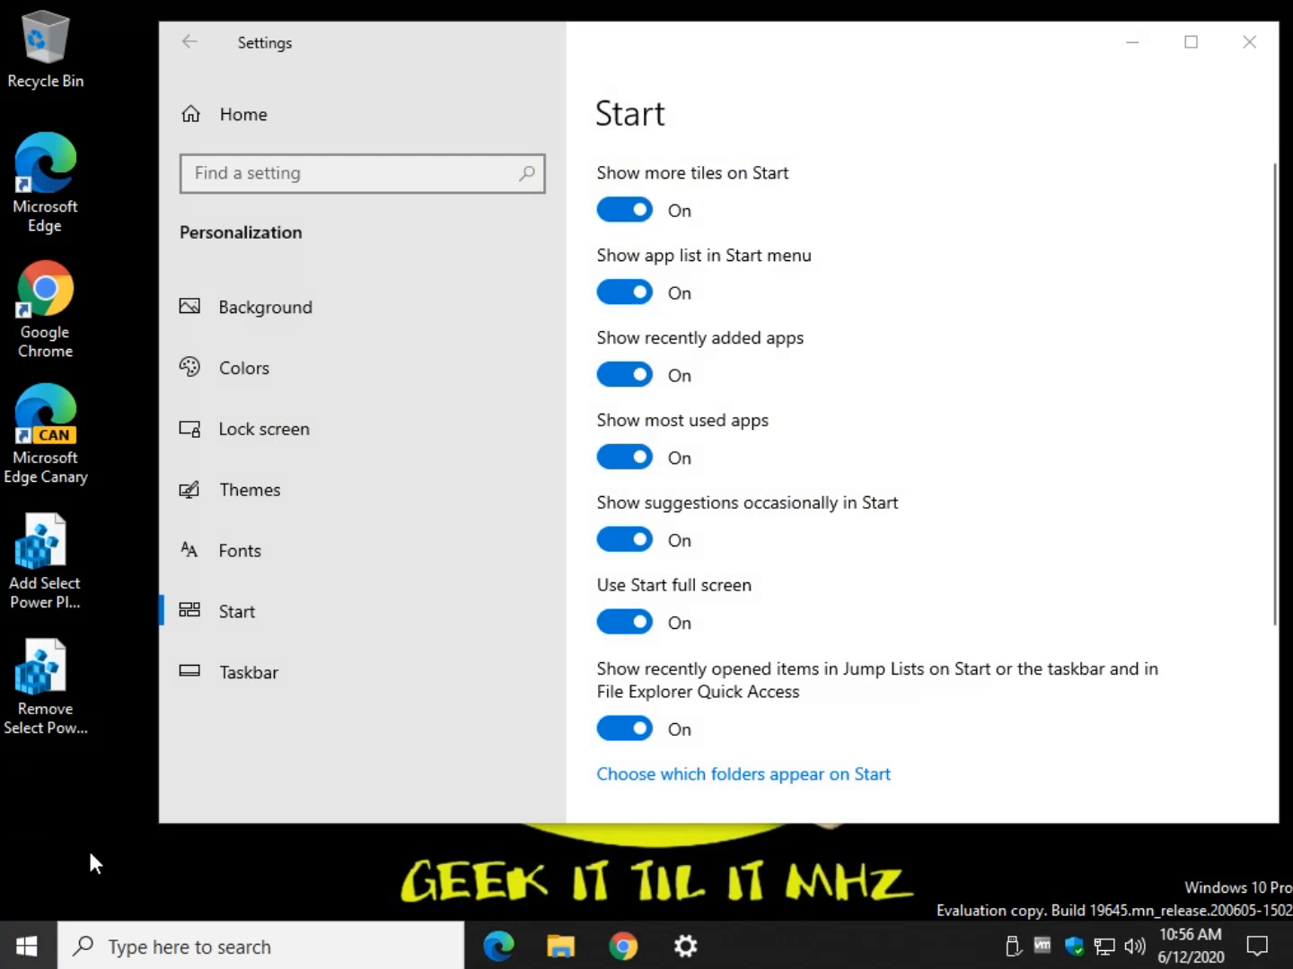
# Step: Switch off Show more tiles, Show app list, recently added apps and most used apps
pyautogui.click(624, 209)
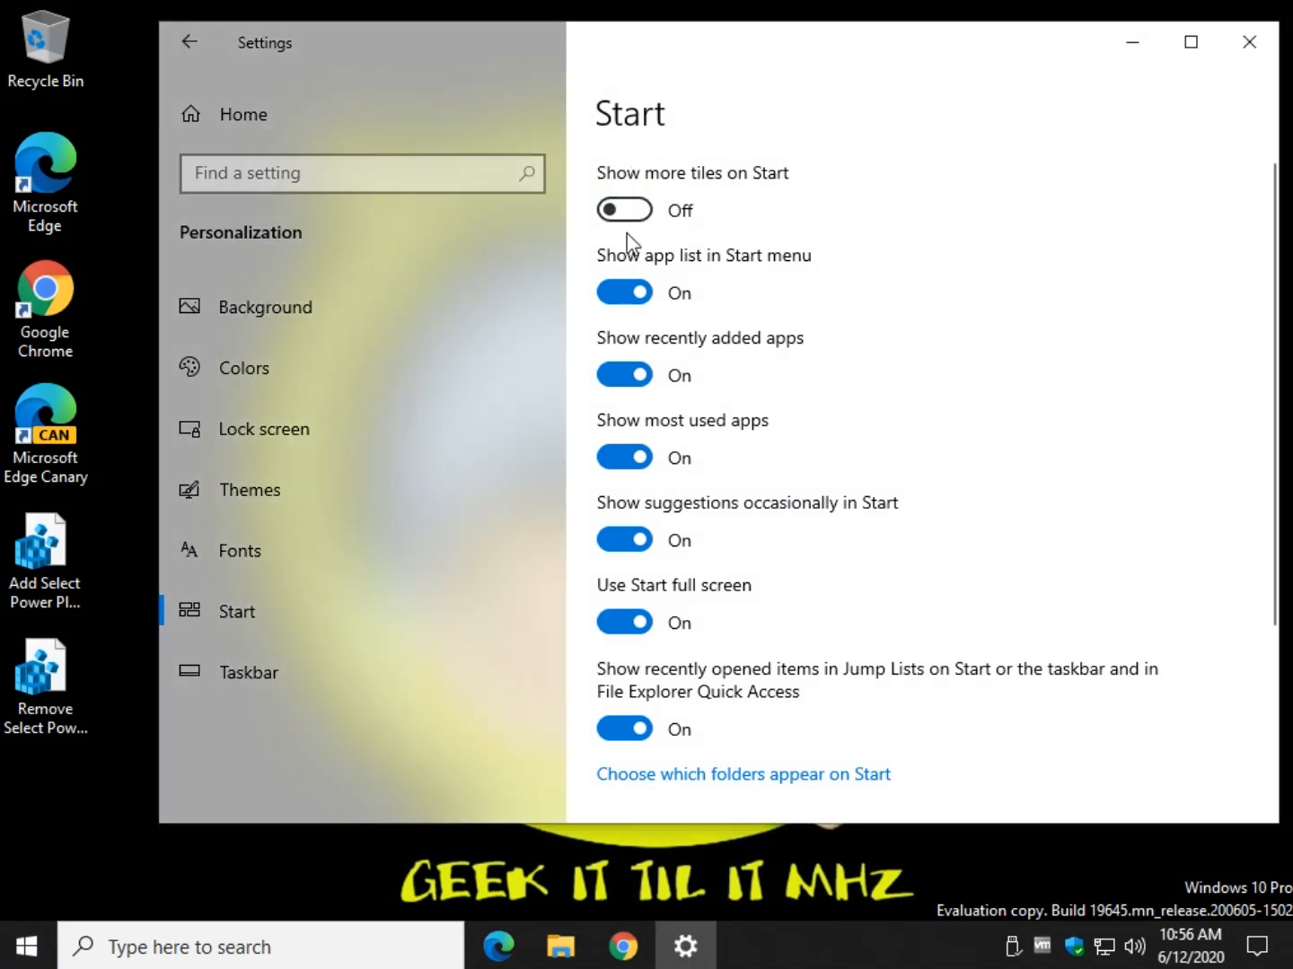
pyautogui.click(624, 291)
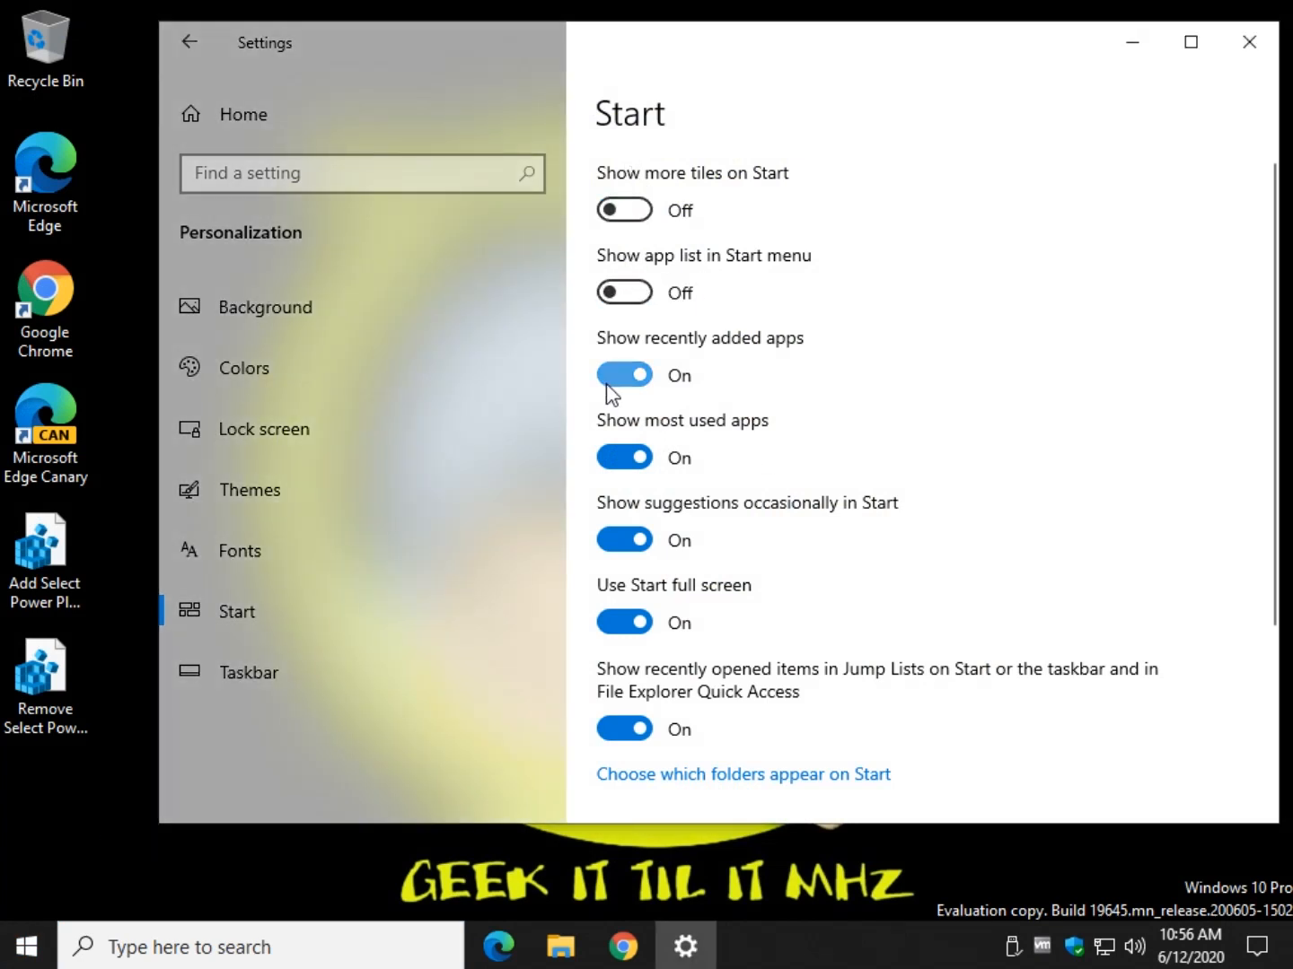
pyautogui.click(624, 374)
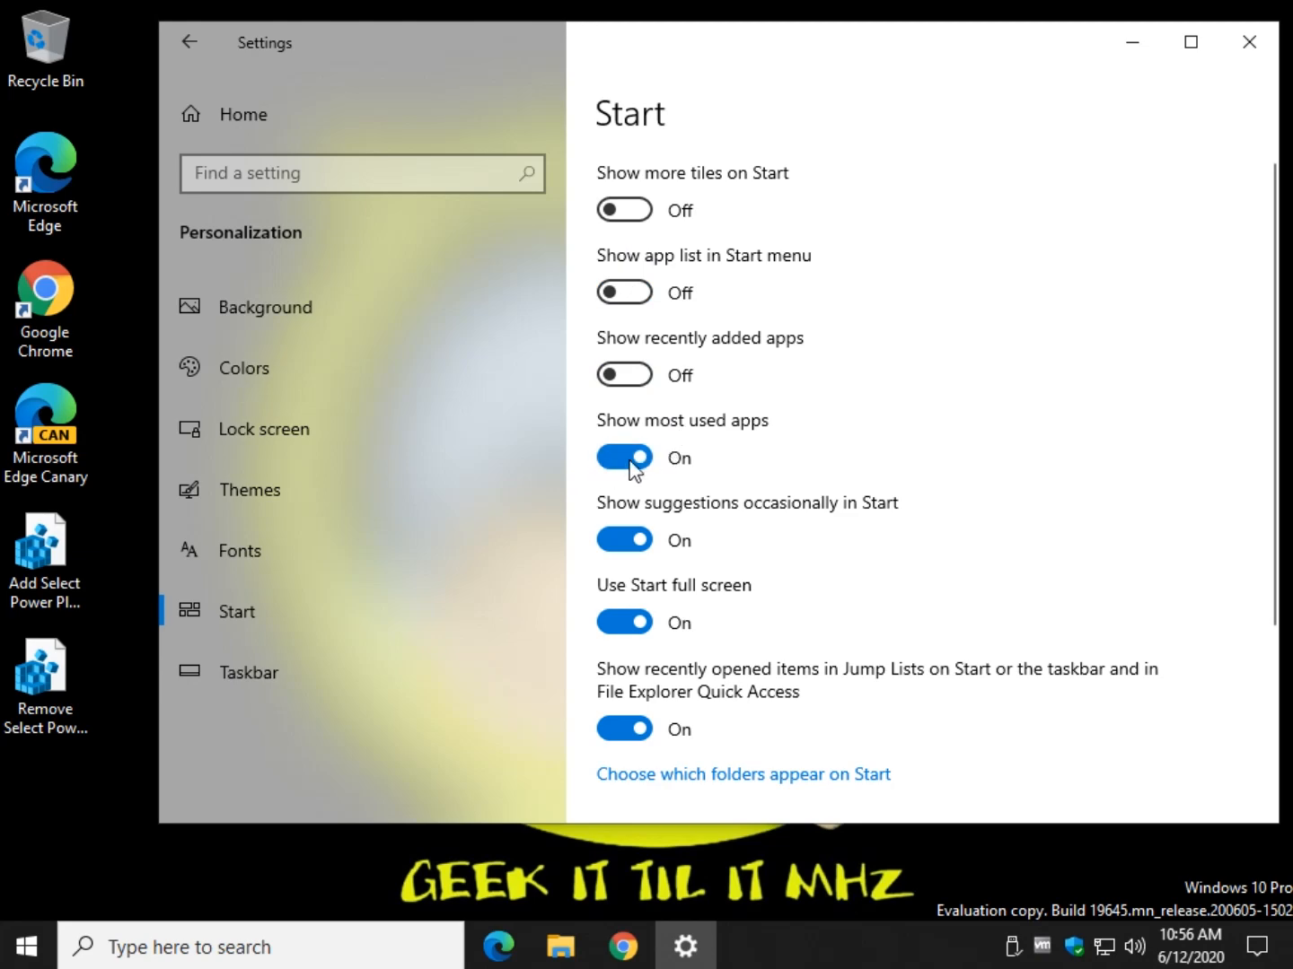
pyautogui.click(624, 458)
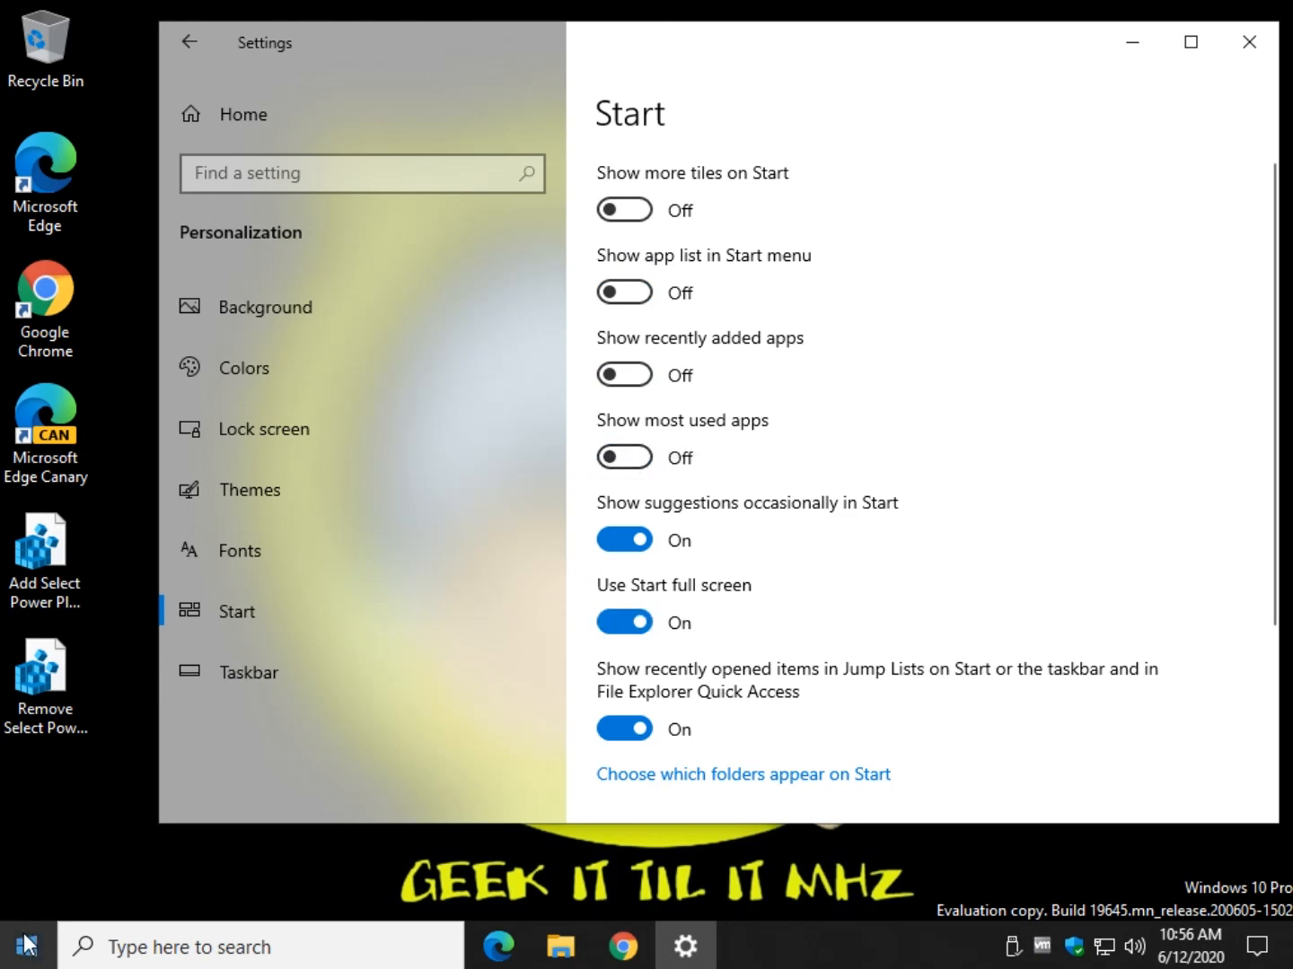
pyautogui.click(26, 947)
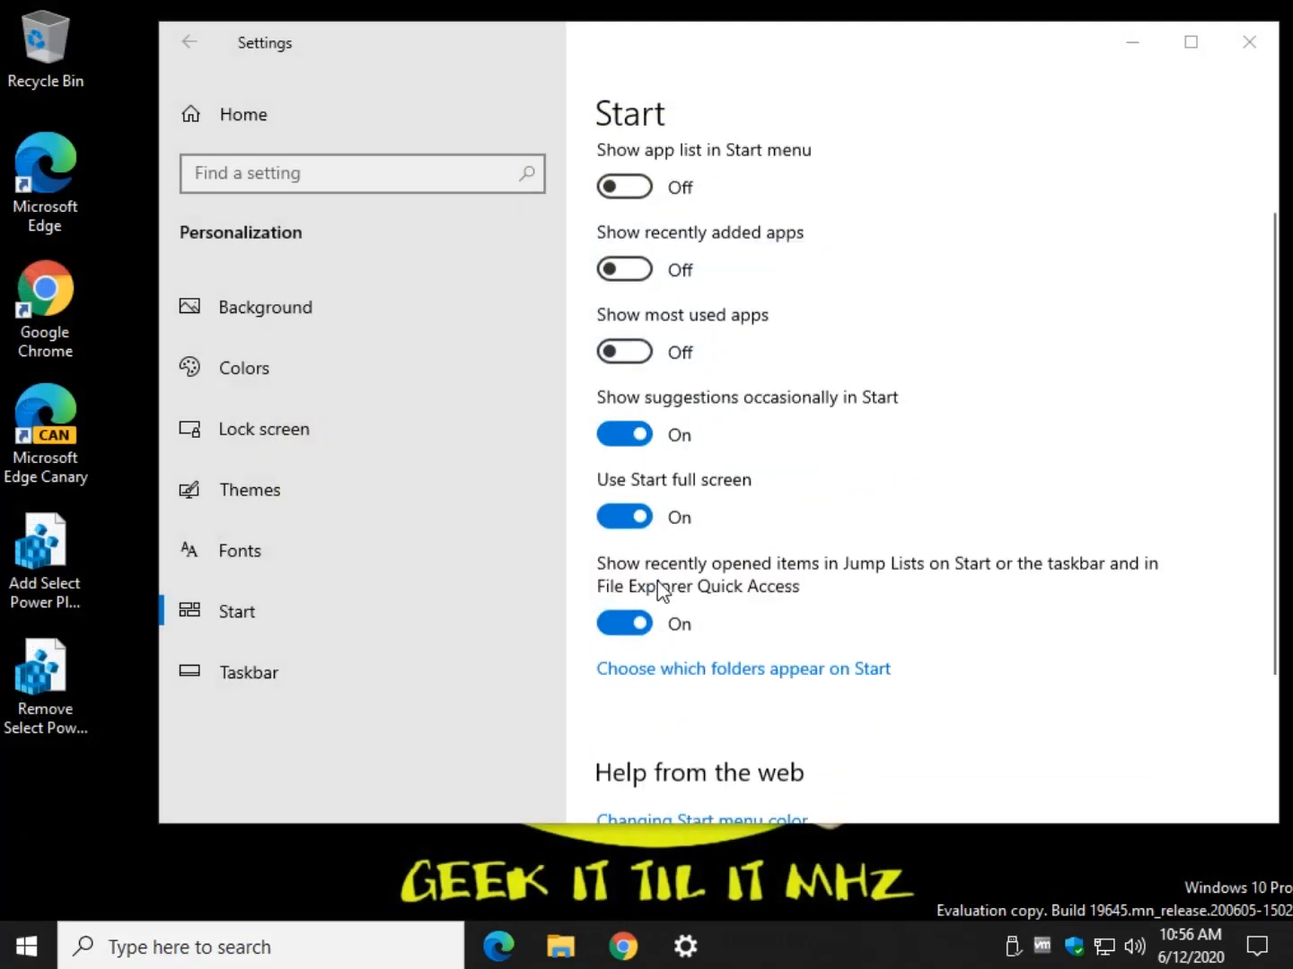
pyautogui.scroll(-3)
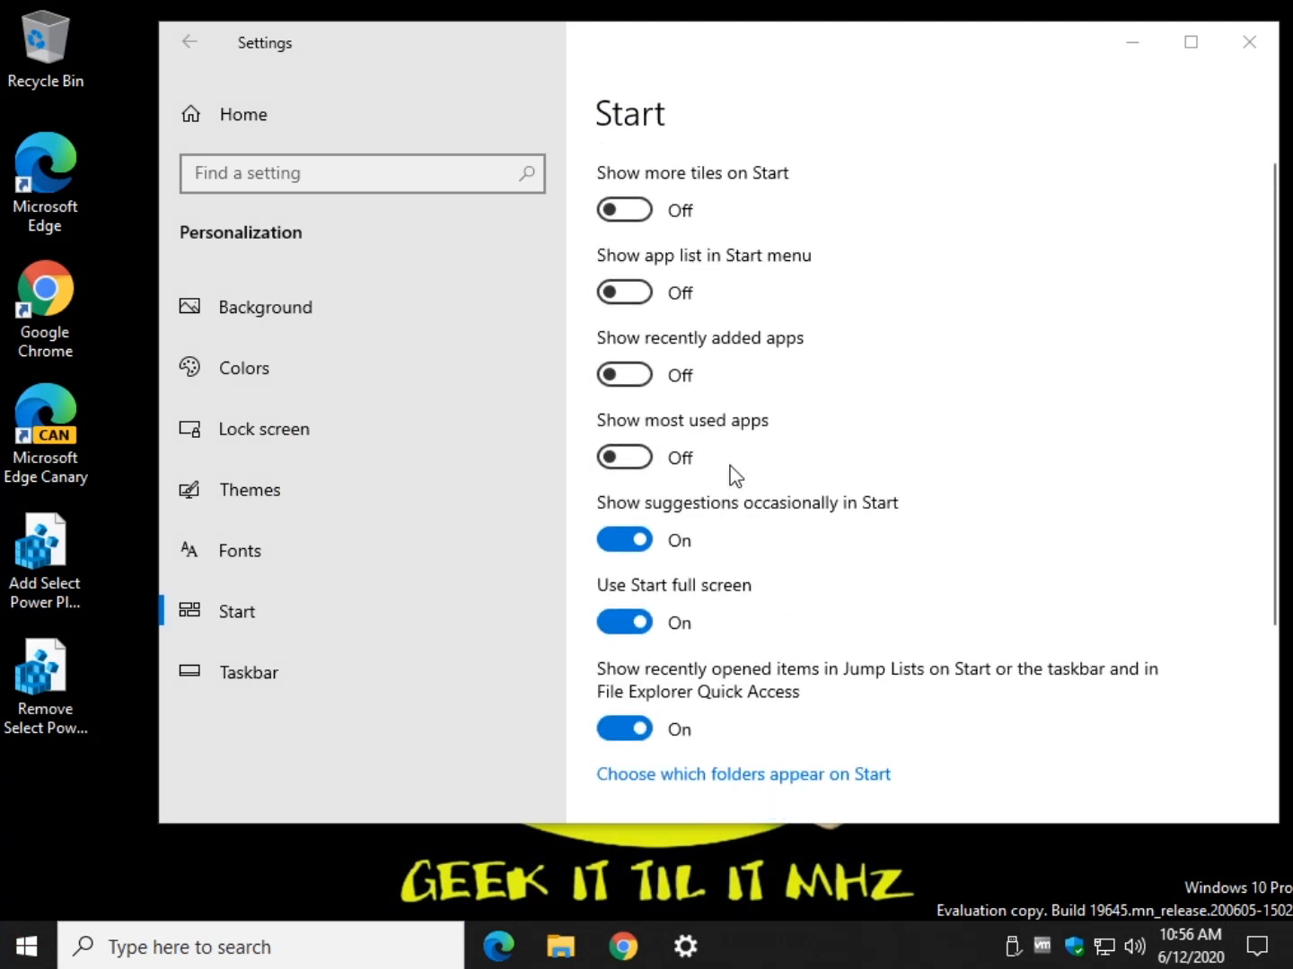
pyautogui.moveTo(657, 447)
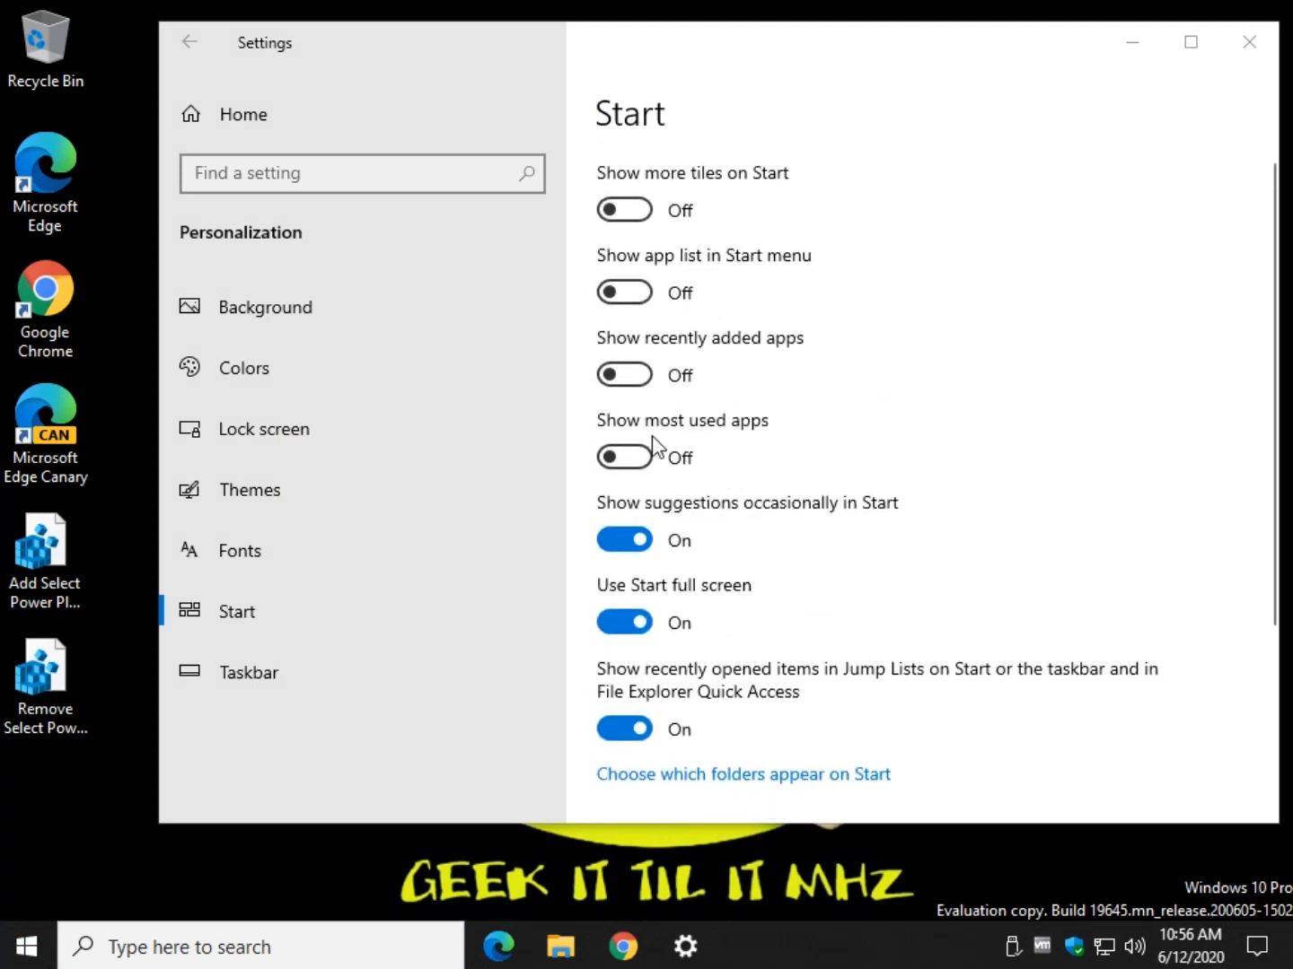